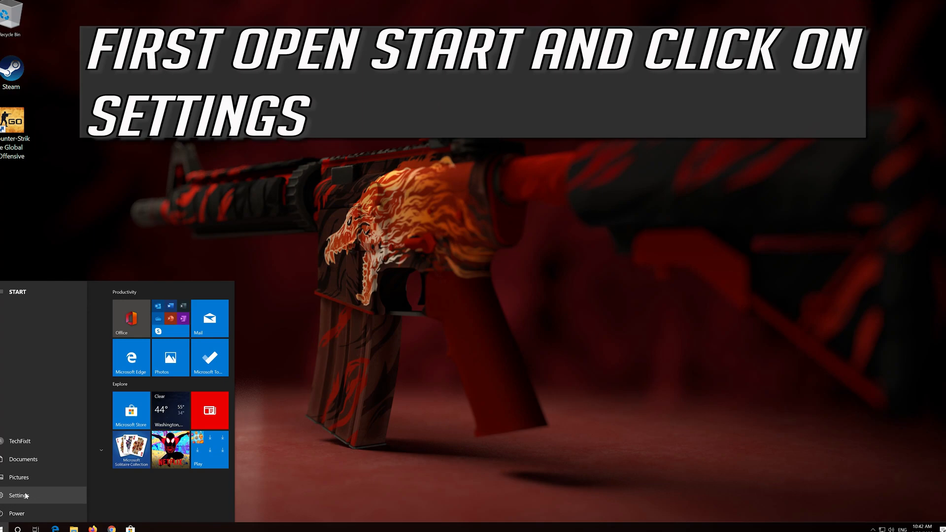
# - Launch Windows Settings from the Start menu's gear icon
pyautogui.click(20, 494)
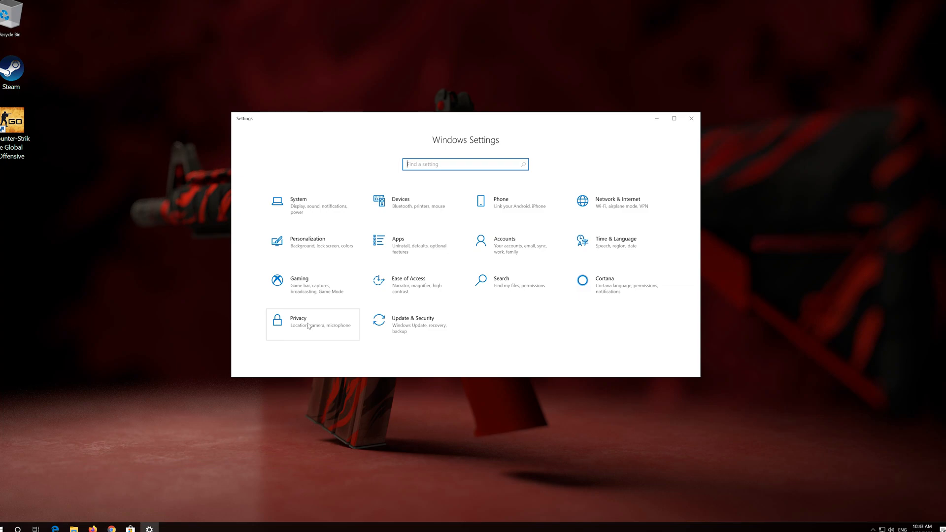
# - Navigate to Privacy > Microphone under App permissions
pyautogui.click(297, 325)
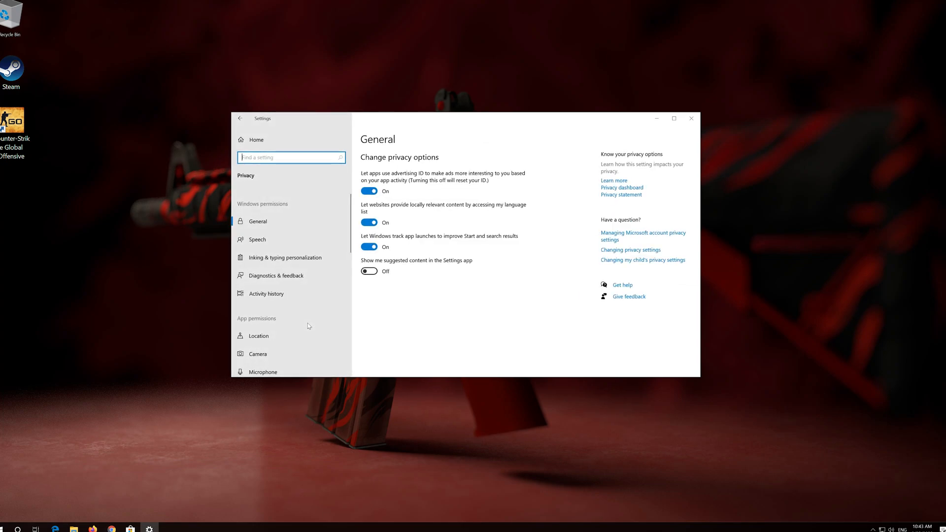
pyautogui.scroll(-3)
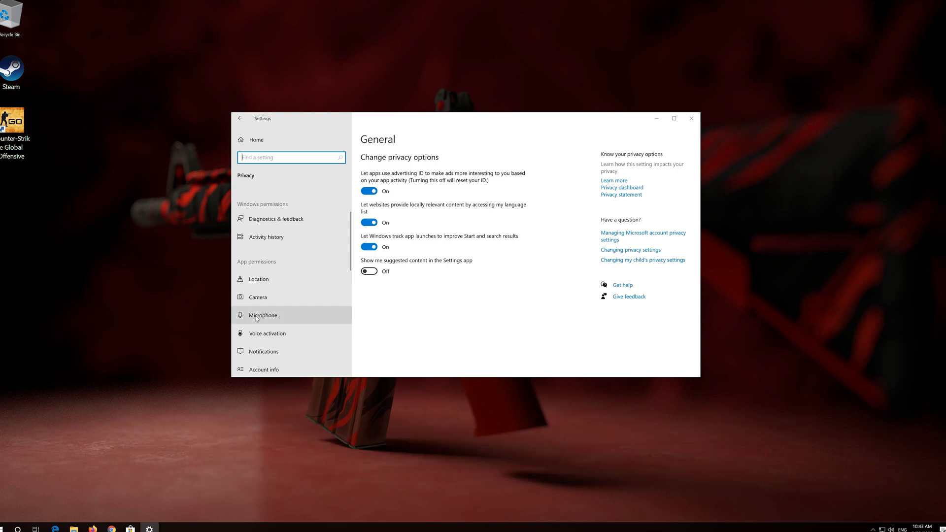
pyautogui.click(262, 316)
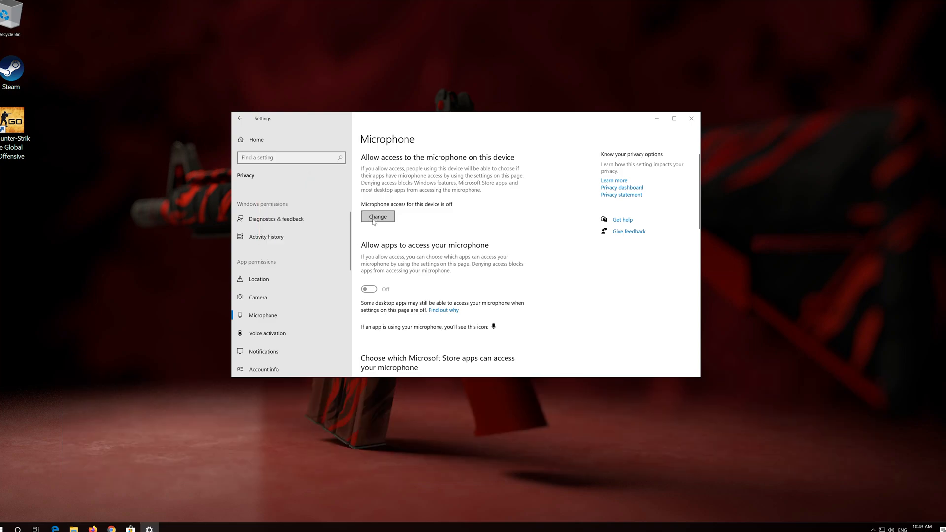
# - Switch on microphone access for this device and allow apps to access the microphone
pyautogui.click(378, 216)
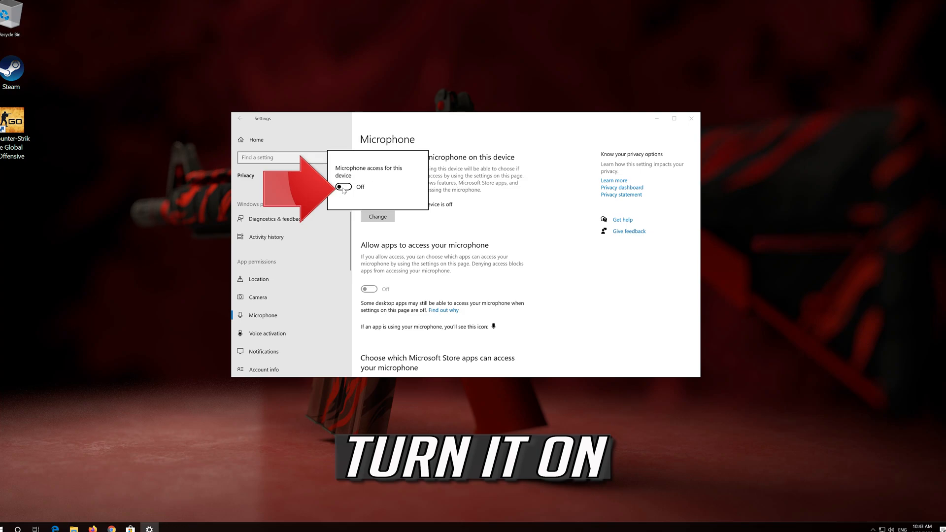
pyautogui.click(343, 187)
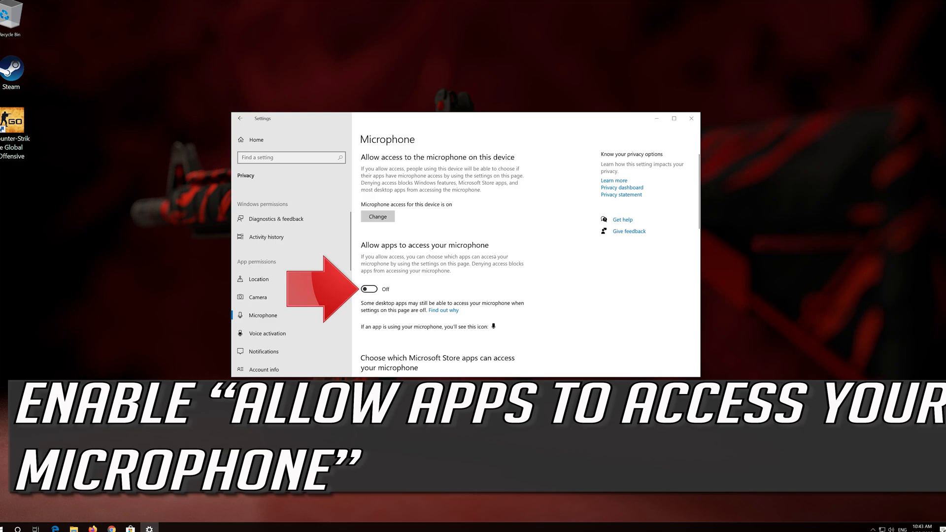
pyautogui.click(368, 289)
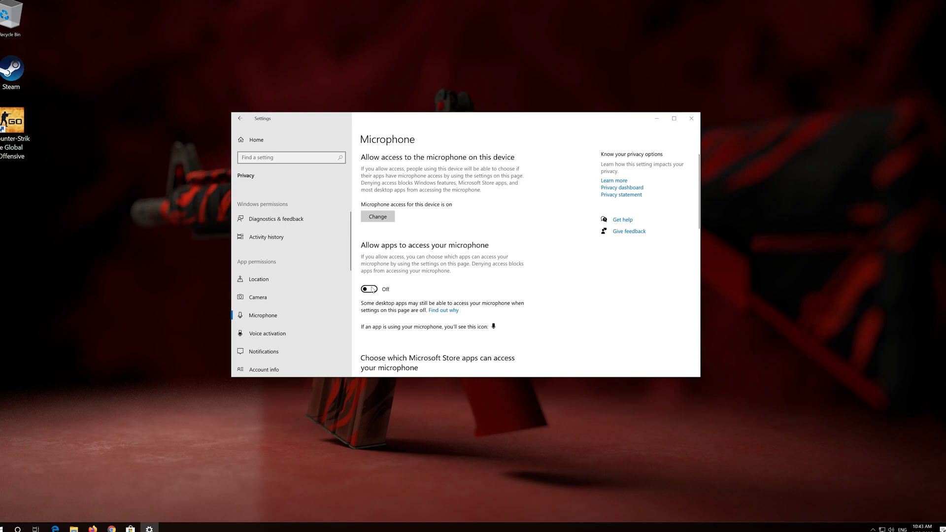
pyautogui.click(368, 288)
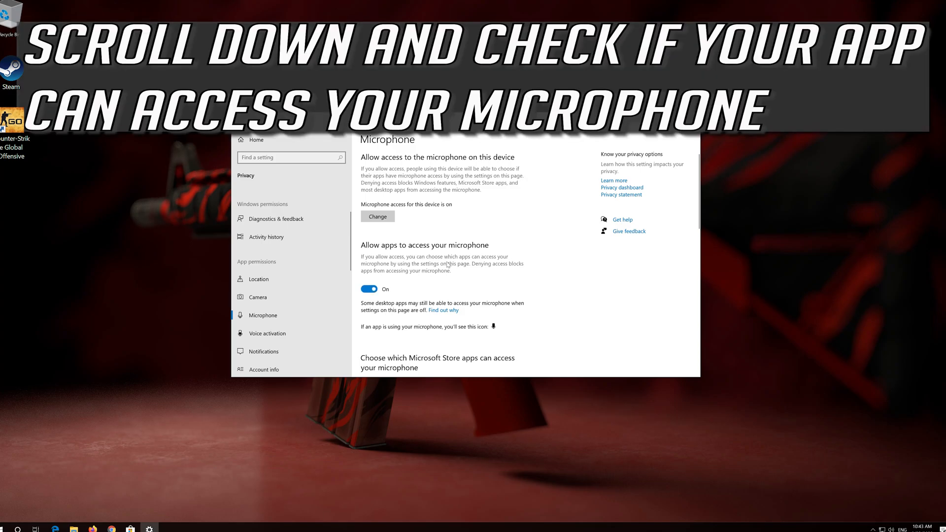
# - Grant Skype and Voice Recorder microphone access in the per-app list
pyautogui.scroll(-3)
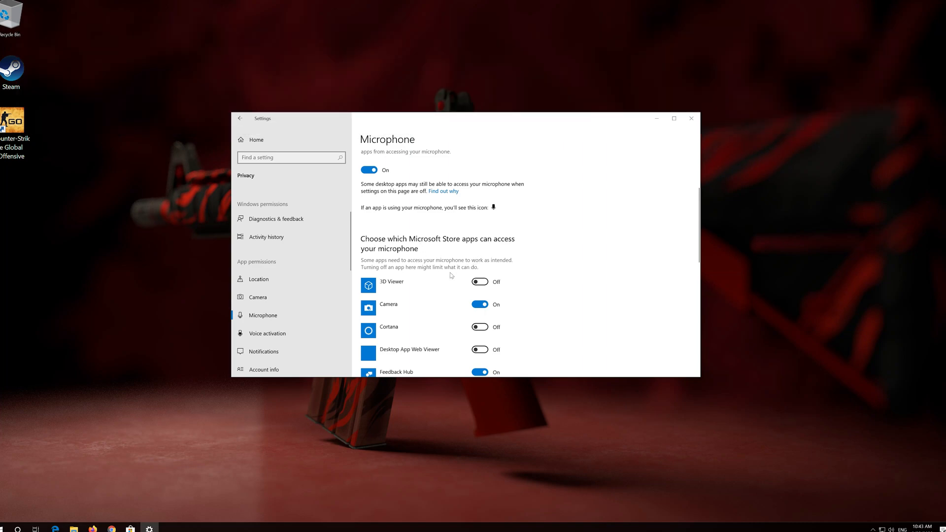
pyautogui.scroll(-3)
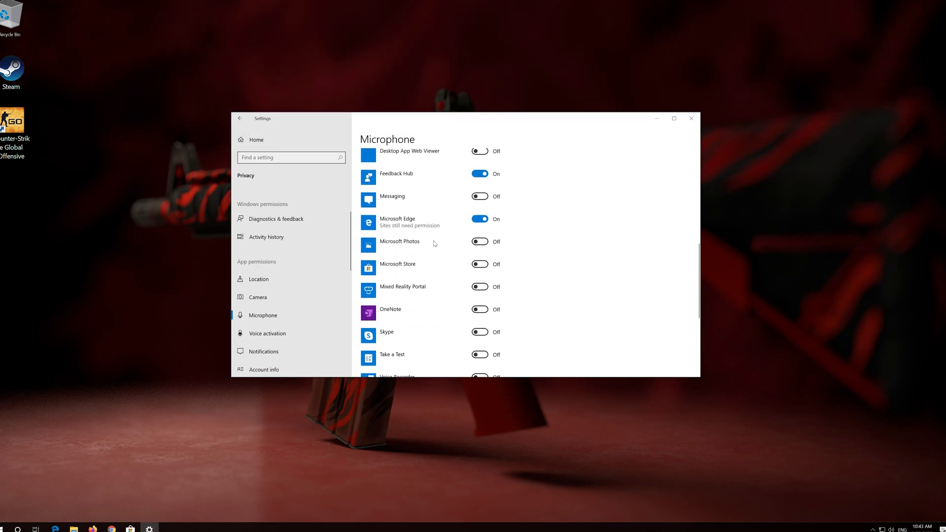
pyautogui.scroll(-3)
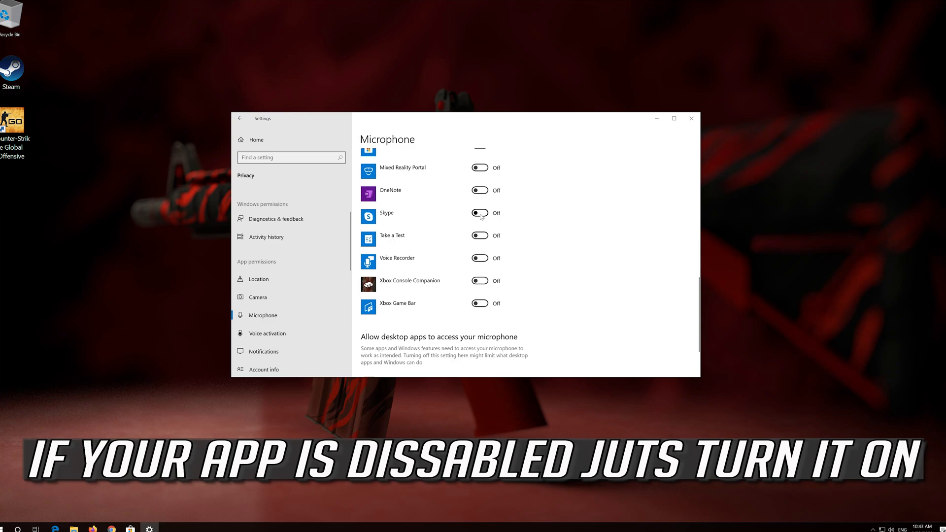
pyautogui.click(479, 213)
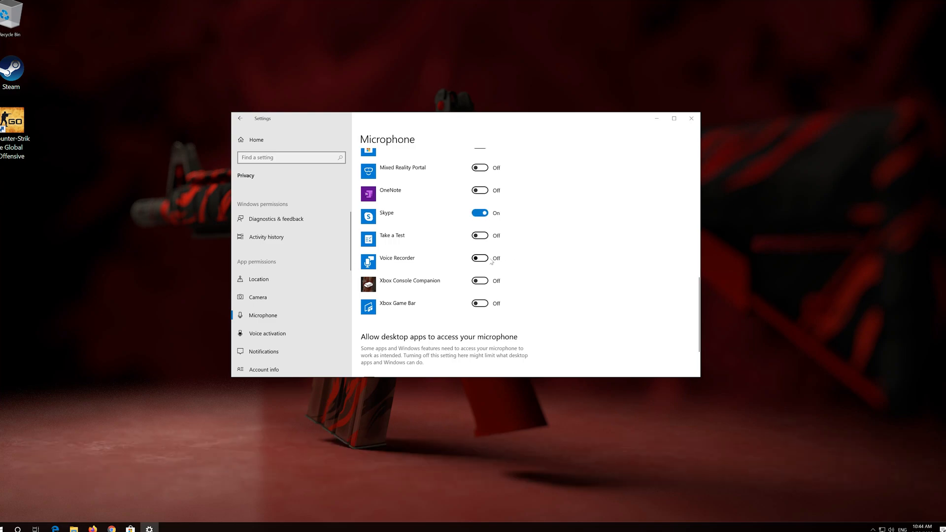
pyautogui.click(479, 258)
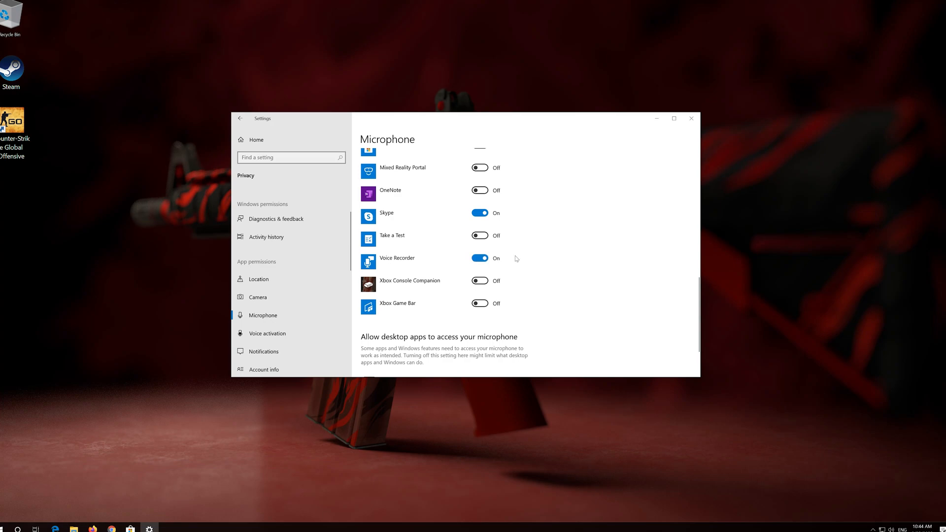
# - Allow desktop apps to access the microphone
pyautogui.scroll(-3)
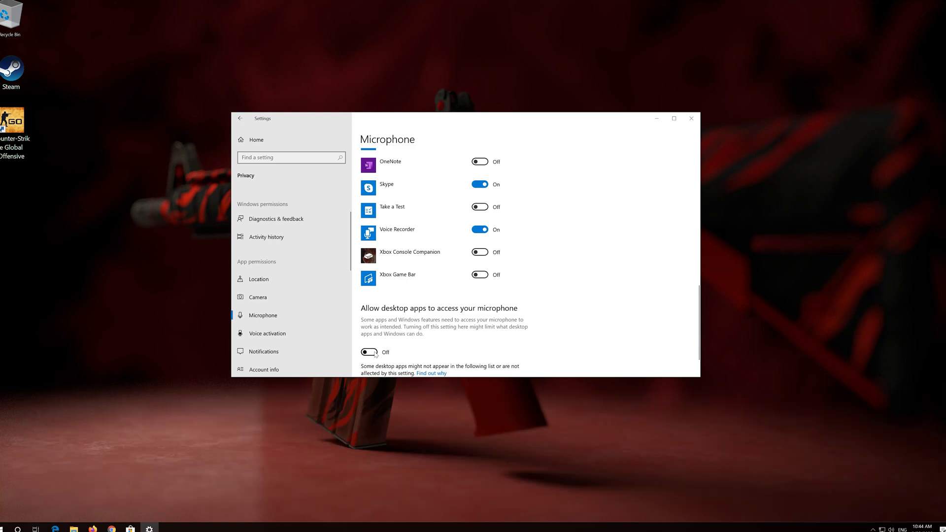
pyautogui.click(369, 352)
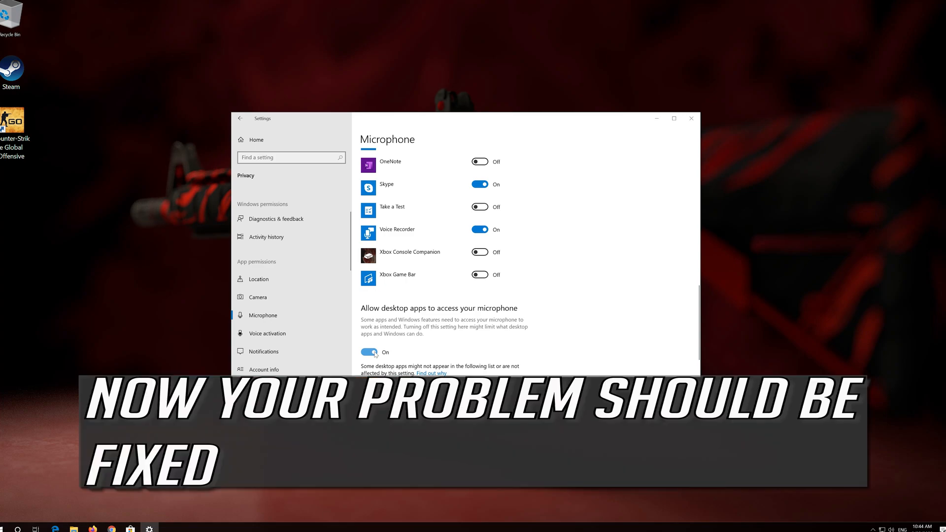
pyautogui.moveTo(482, 264)
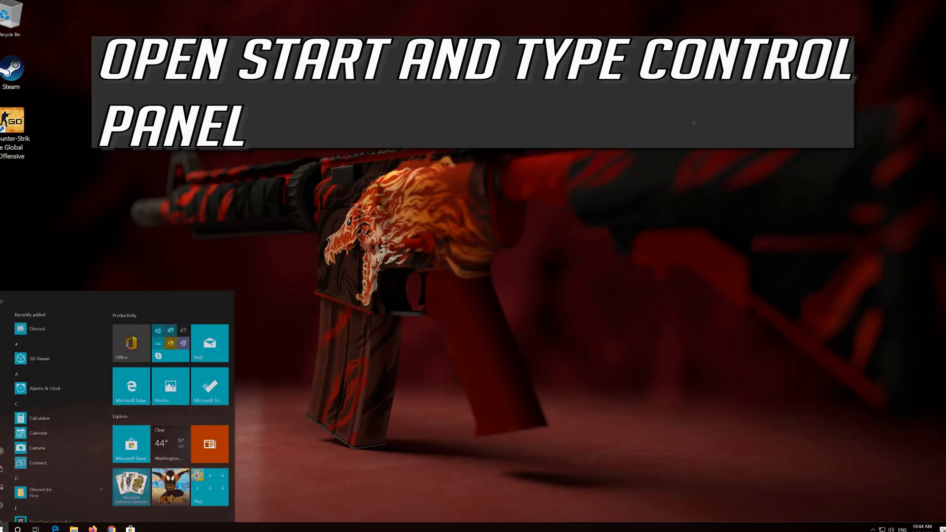
# - Search Start for 'control panel' and launch the Control Panel app
pyautogui.write('control')
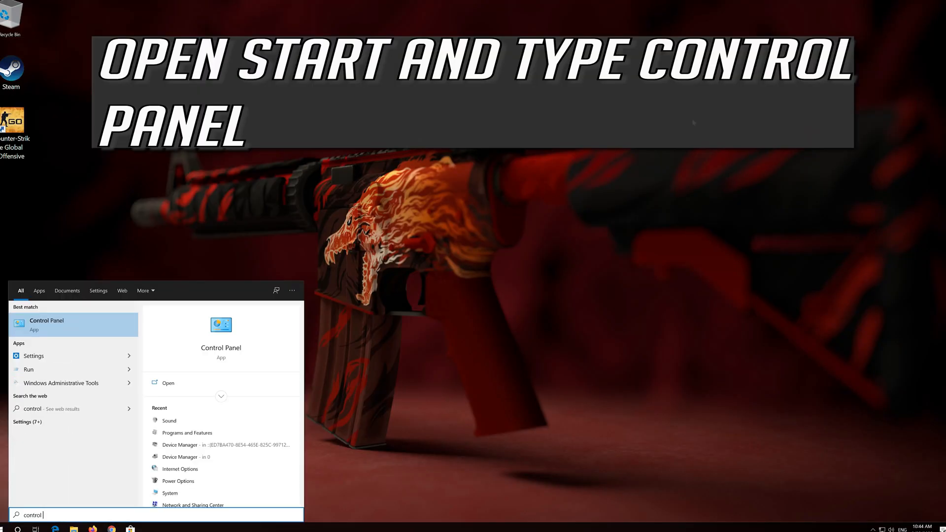
pyautogui.write('panel')
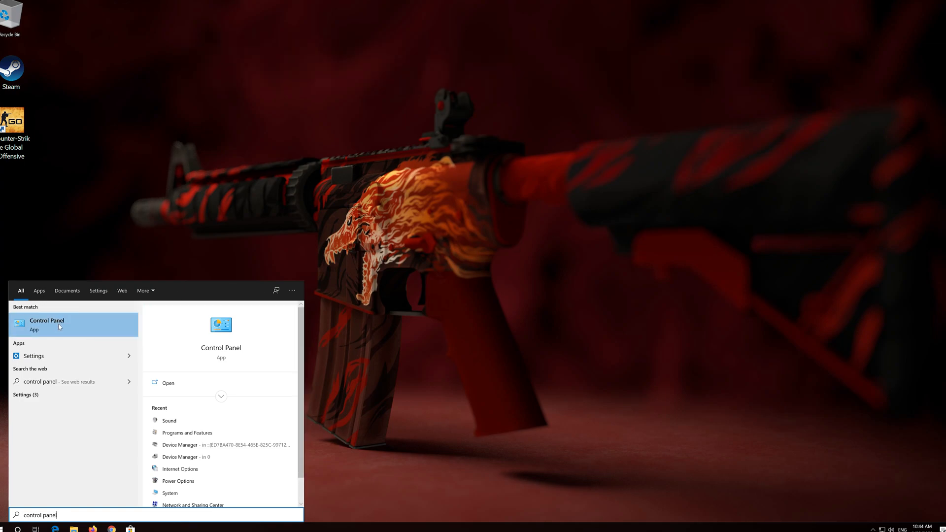
pyautogui.click(47, 325)
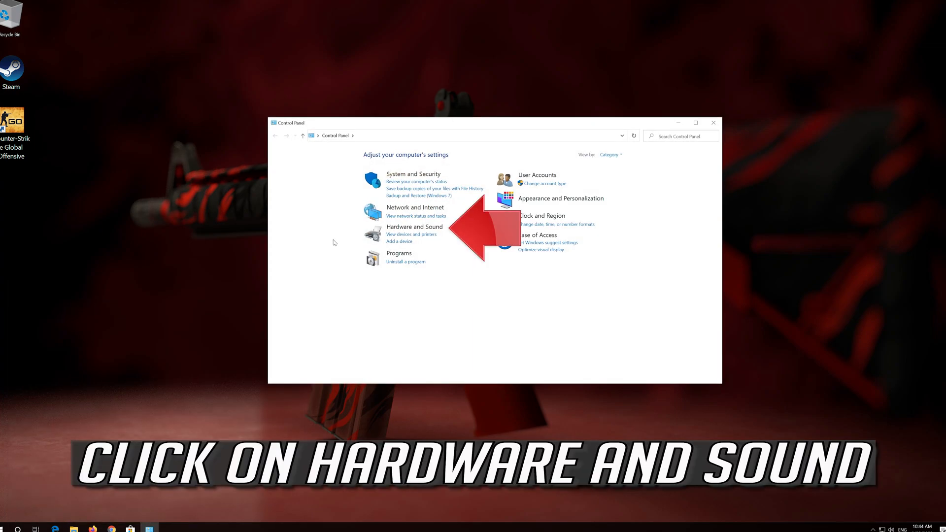
pyautogui.moveTo(417, 234)
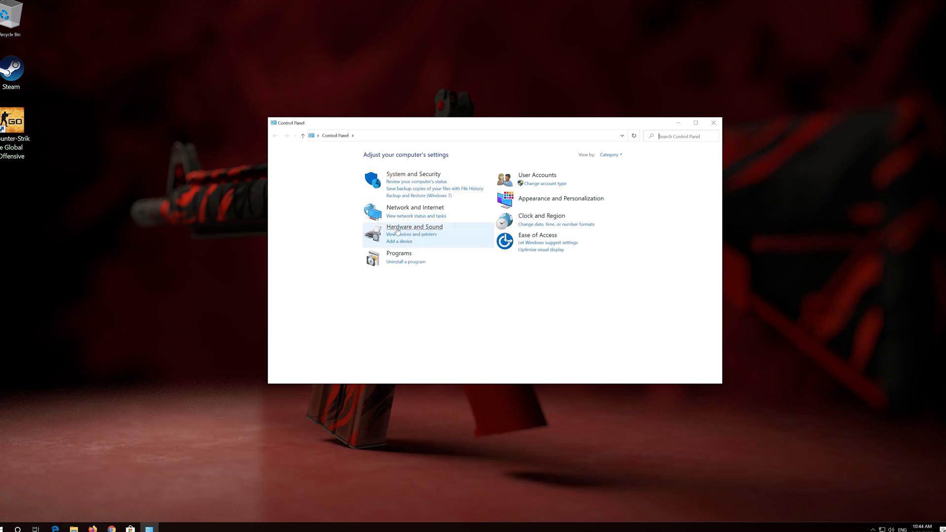
# - Go through Hardware and Sound to the Sound dialog
pyautogui.click(414, 226)
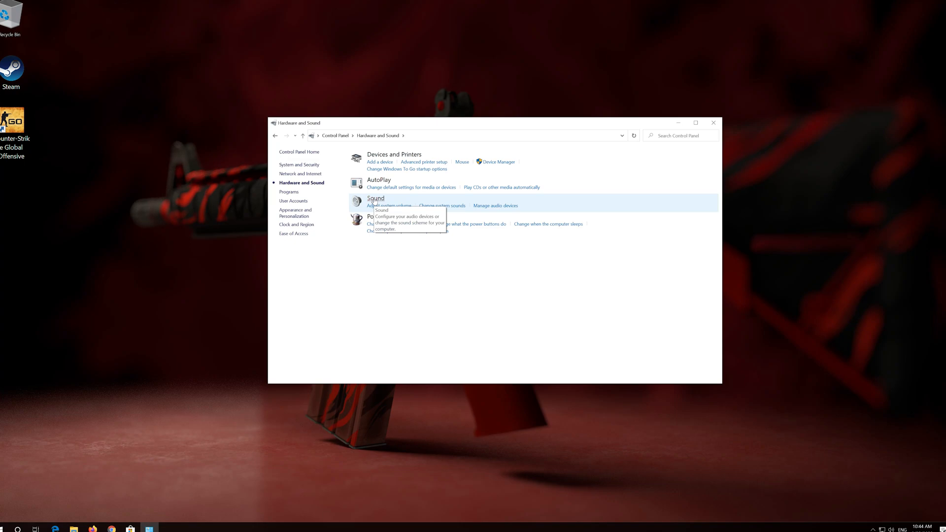
pyautogui.click(375, 198)
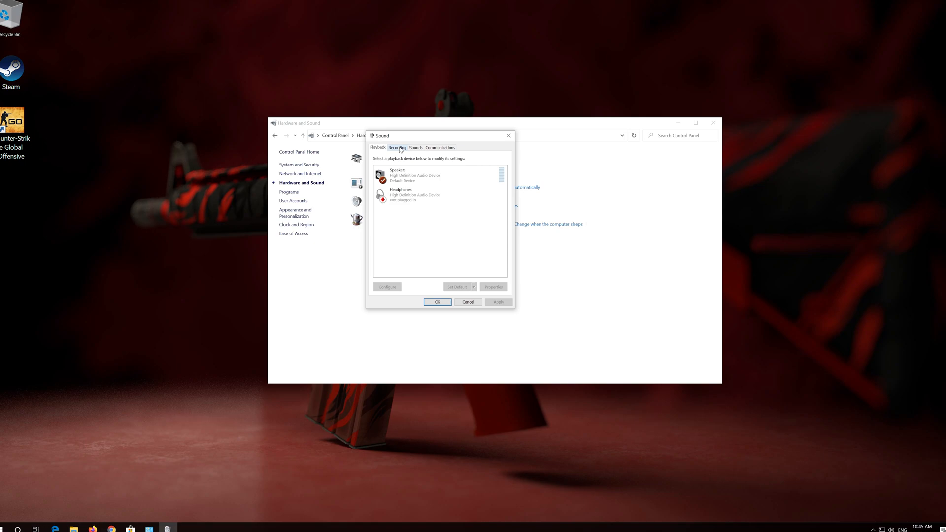
# - Select the Microphone device on the Recording tab of the Sound dialog
pyautogui.click(397, 148)
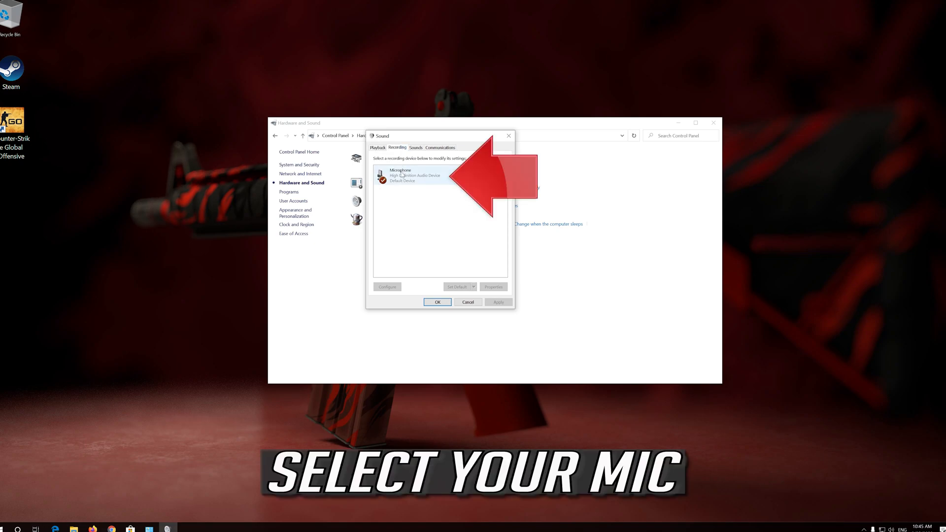
pyautogui.click(431, 176)
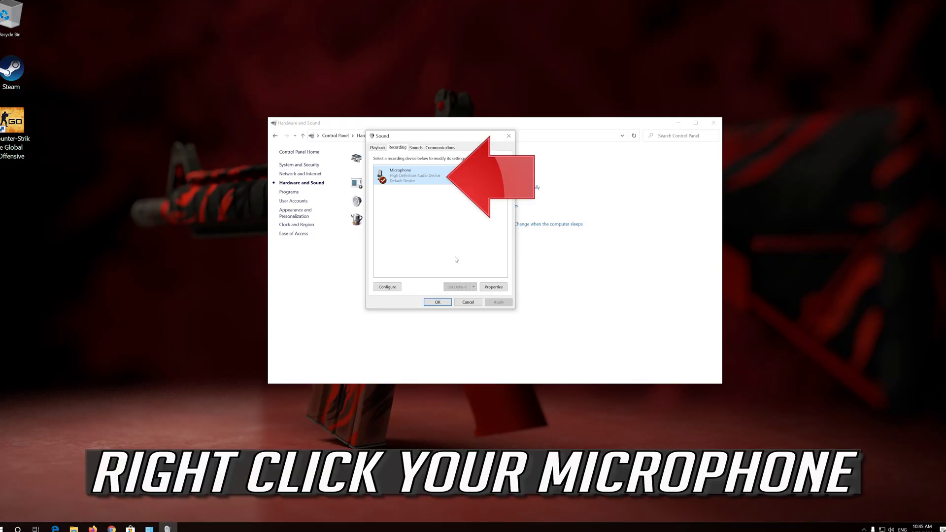
# - In Microphone Properties, drag the Levels slider up to raise the recording volume
pyautogui.rightClick(415, 179)
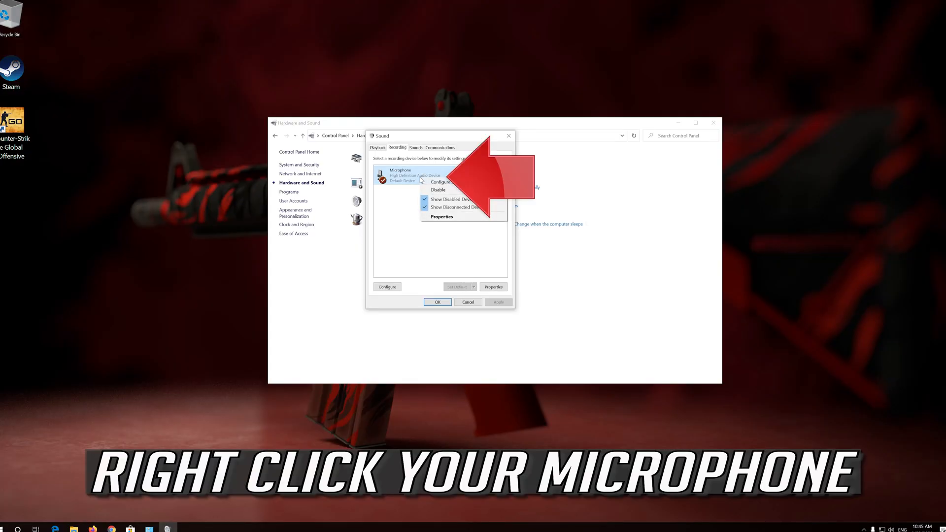
pyautogui.moveTo(441, 215)
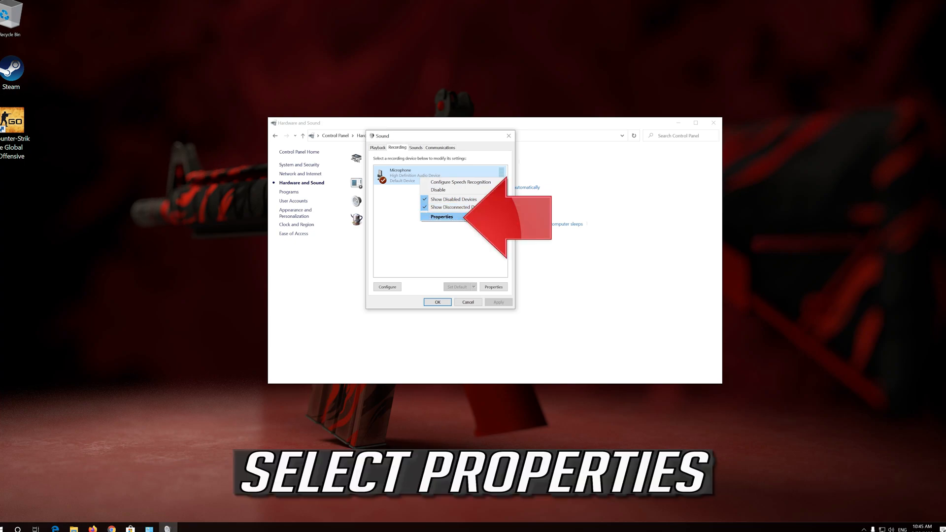
pyautogui.click(441, 216)
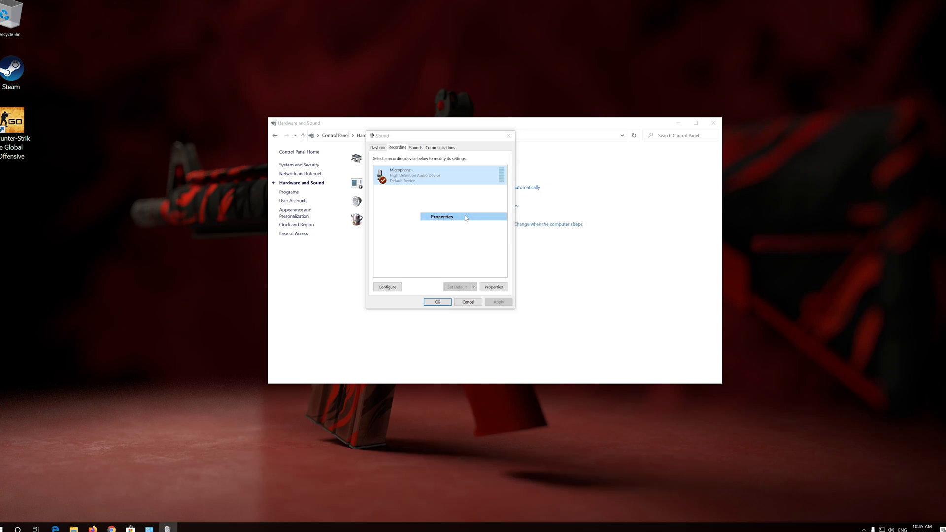
pyautogui.click(441, 215)
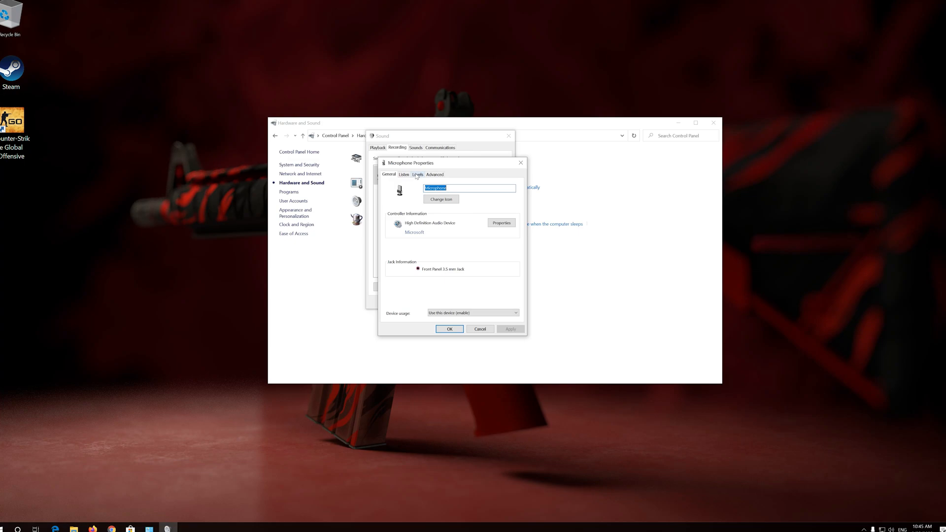
pyautogui.click(417, 173)
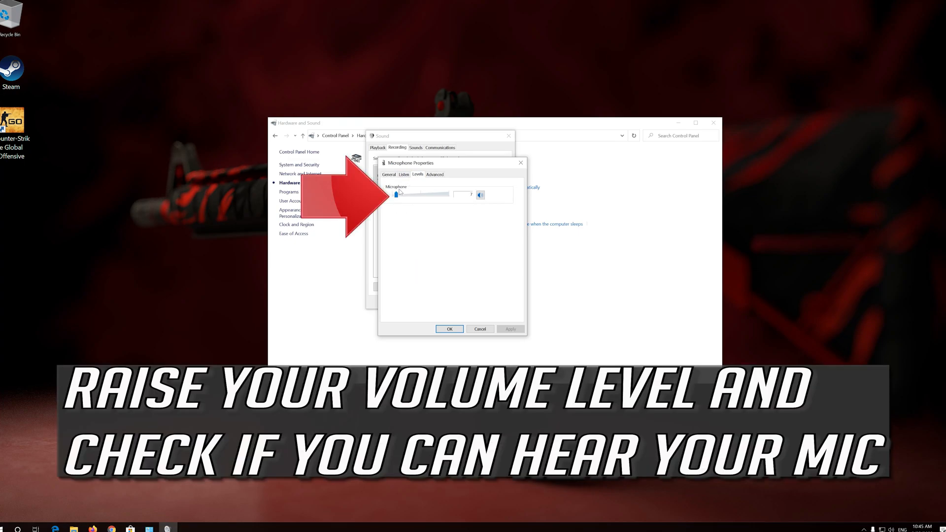
pyautogui.moveTo(397, 194); pyautogui.dragTo(409, 194)
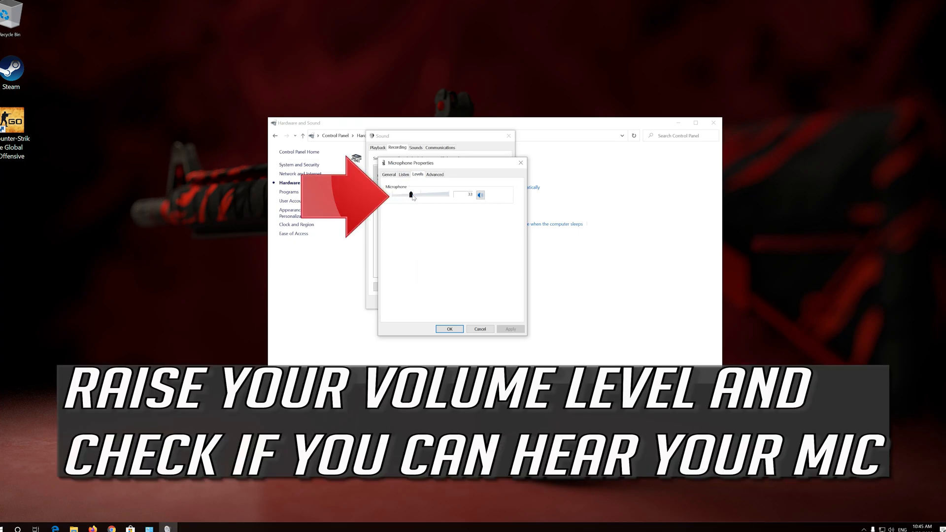
pyautogui.moveTo(410, 194); pyautogui.dragTo(434, 194)
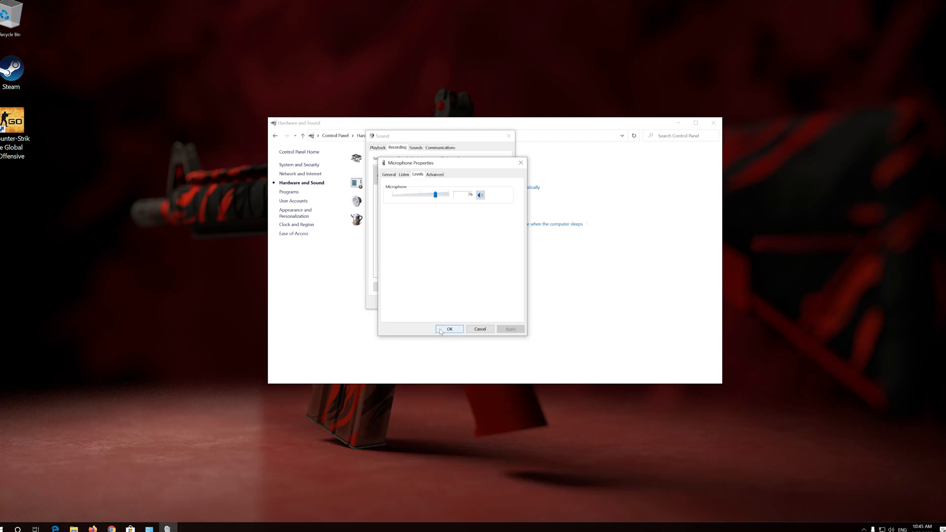
# - Confirm the new level and close the Sound dialog with OK
pyautogui.click(449, 329)
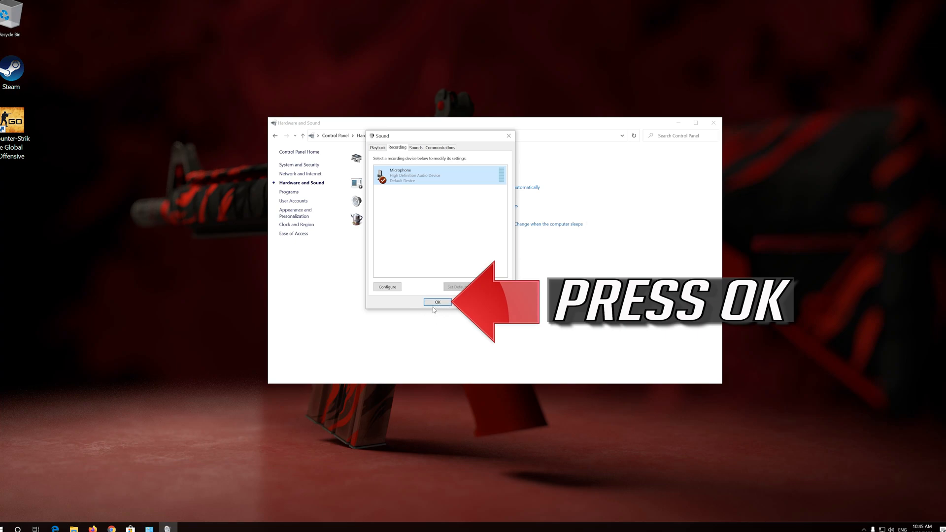
pyautogui.click(437, 303)
pyautogui.write('device manager')
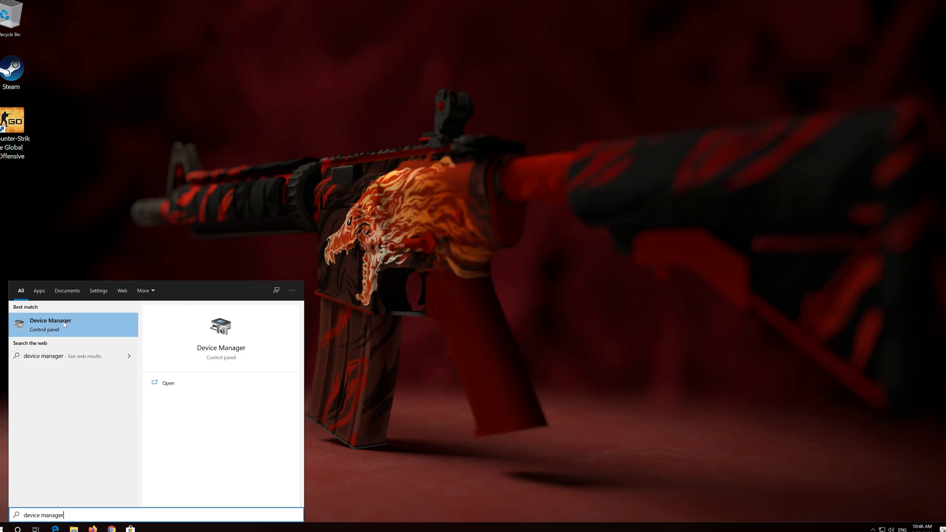
# - Launch Device Manager from the Start search results
pyautogui.click(51, 325)
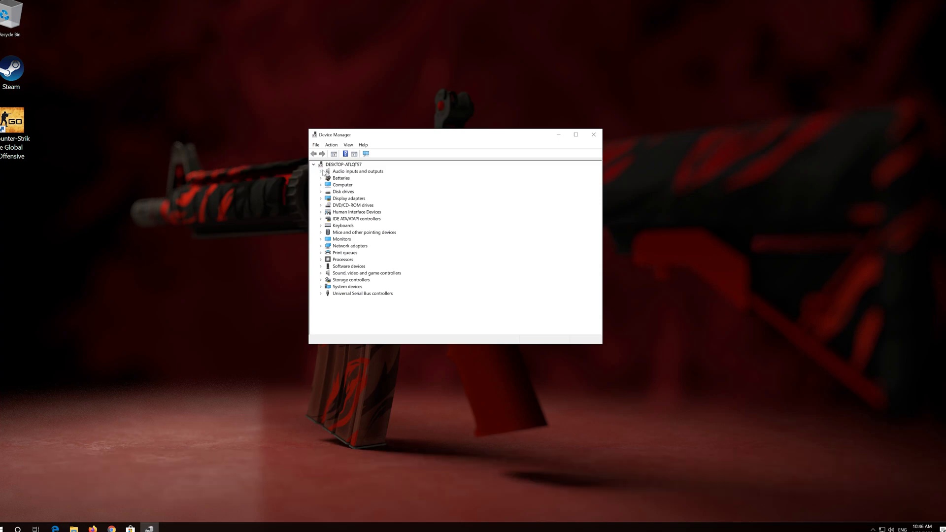
# - Under Audio inputs and outputs, open Properties of Microphone (High Definition Audio Device)
pyautogui.click(321, 171)
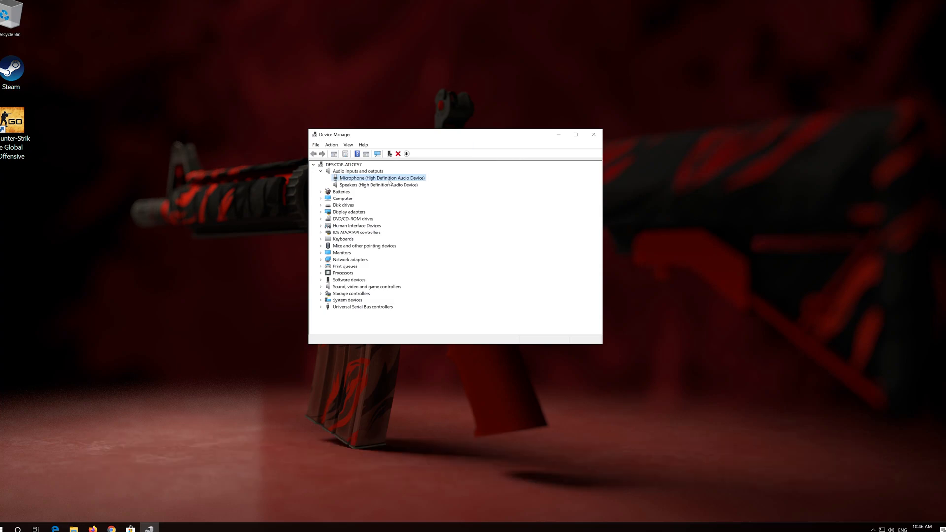
pyautogui.rightClick(382, 178)
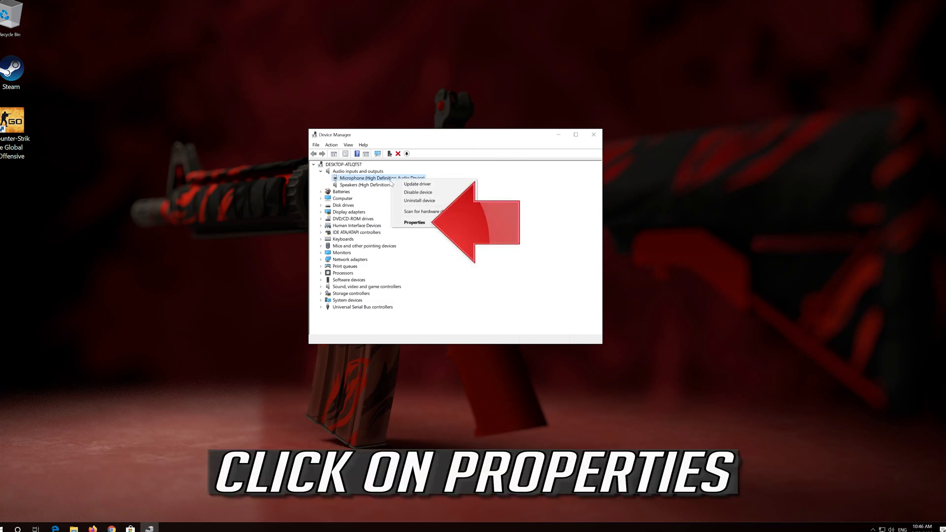
pyautogui.moveTo(398, 205)
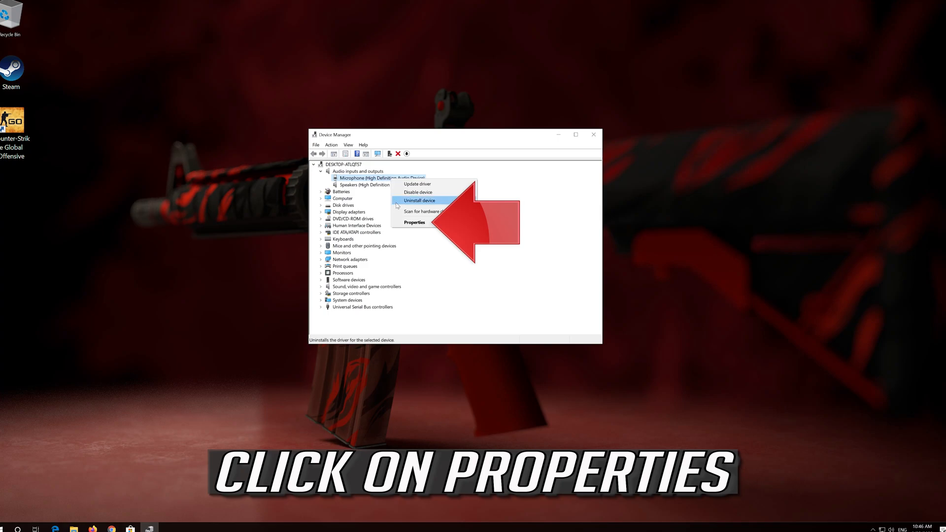
pyautogui.moveTo(431, 226)
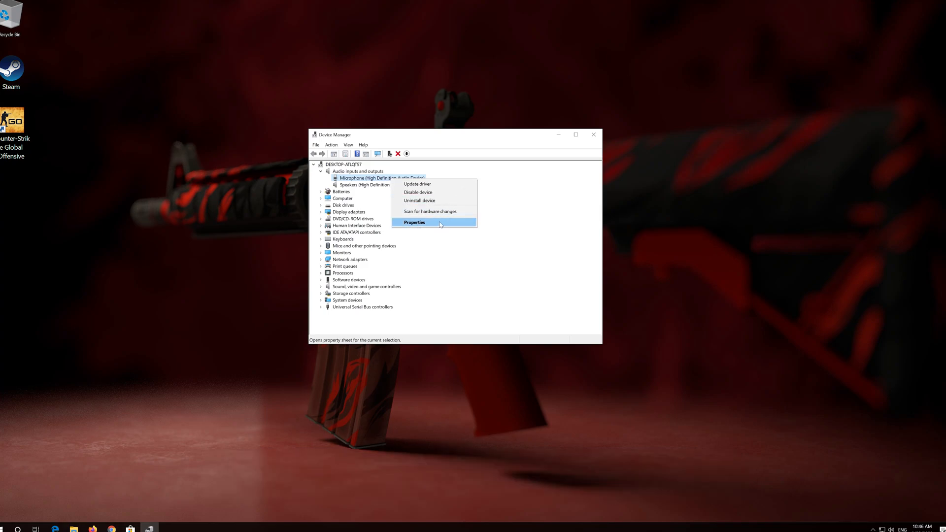
pyautogui.click(414, 223)
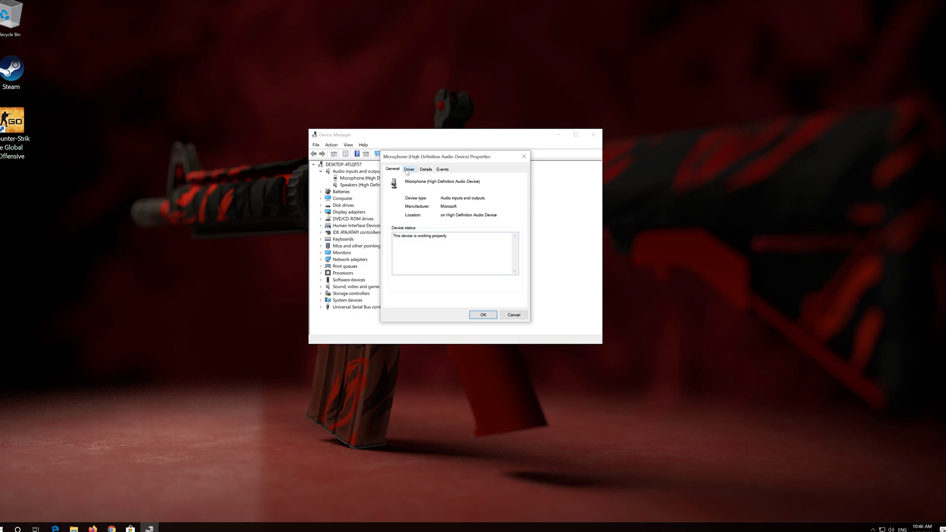
# - From the microphone's Driver tab, update the driver by searching automatically for driver software
pyautogui.click(409, 170)
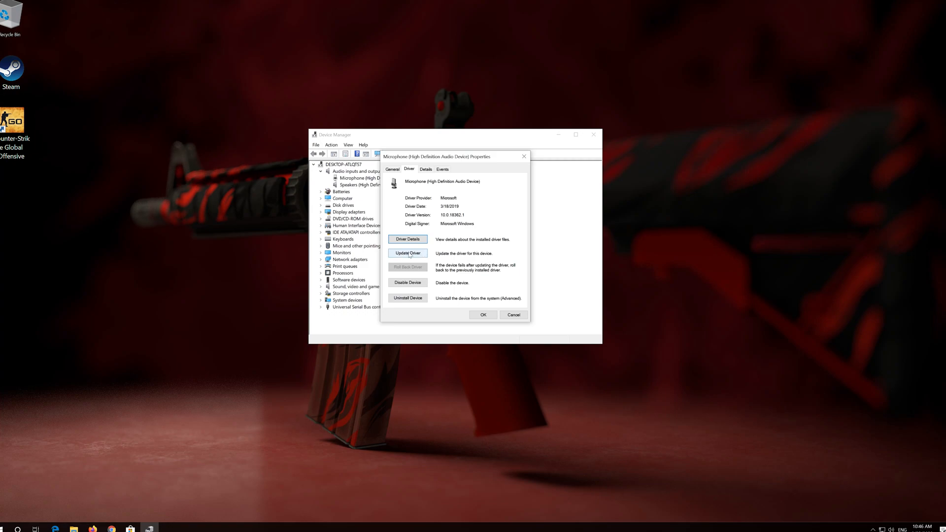
pyautogui.click(407, 252)
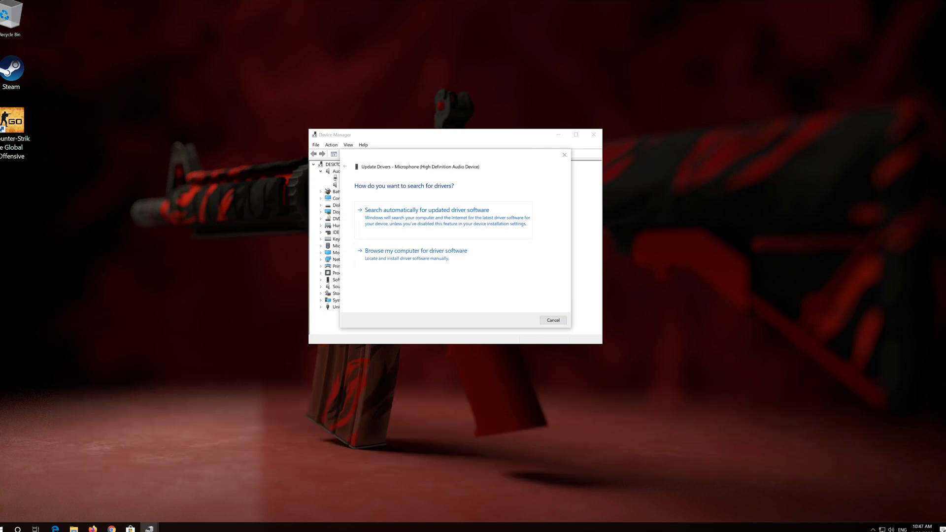
pyautogui.click(427, 210)
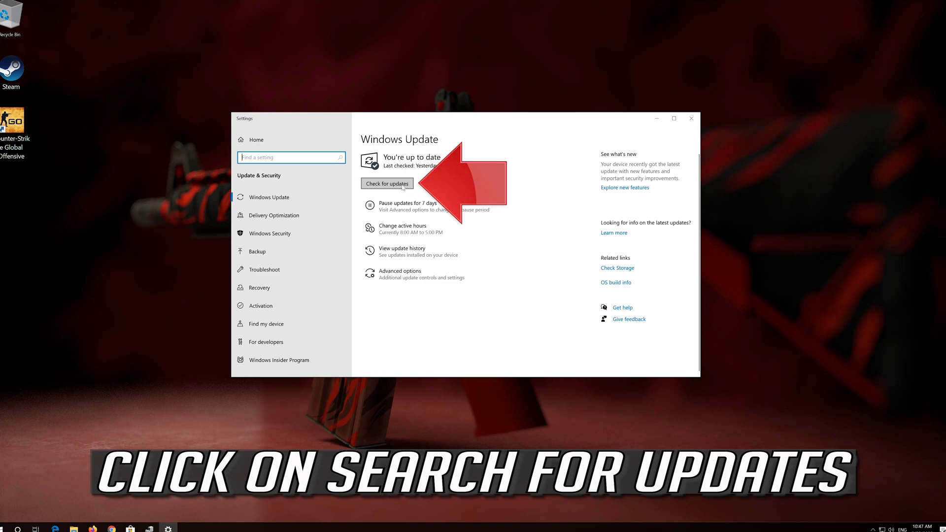
# - Check for Windows updates so the Defender security intelligence update starts downloading
pyautogui.click(386, 183)
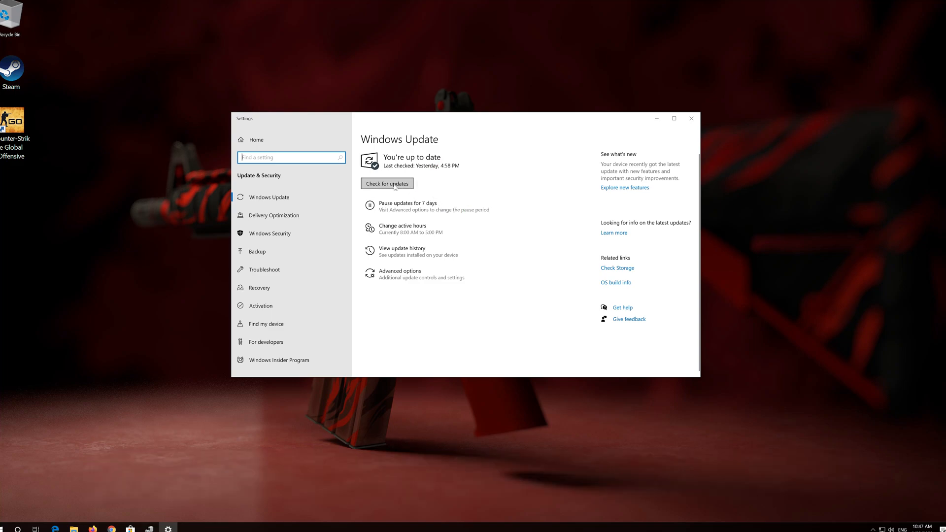
pyautogui.click(386, 183)
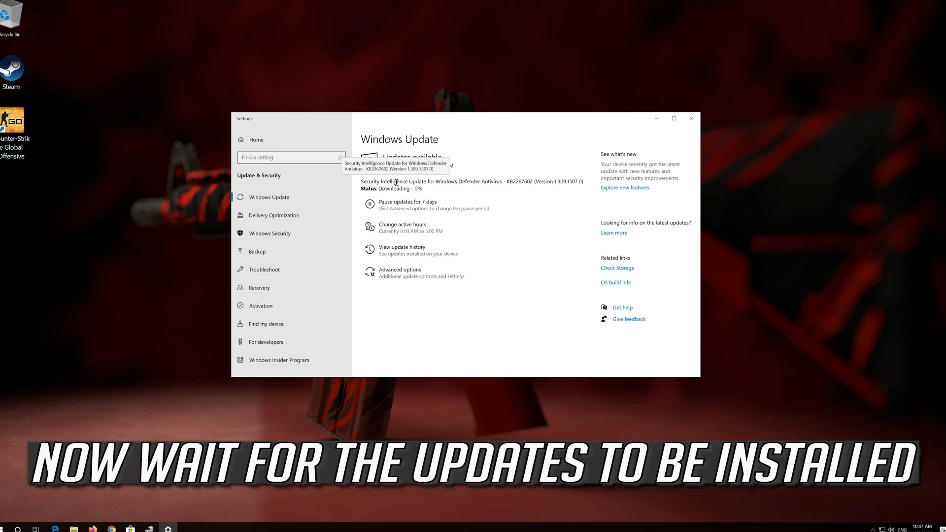
pyautogui.click(692, 119)
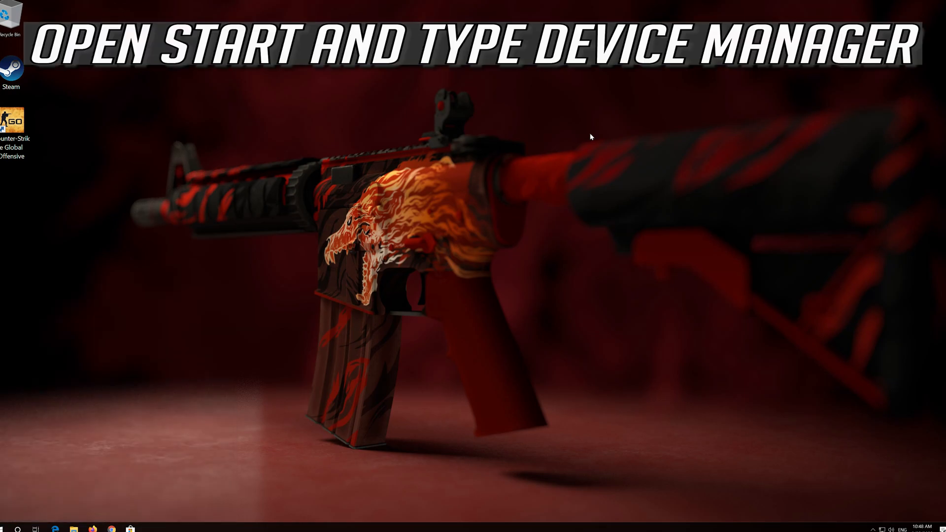
# - Search Start for 'device manager' and launch Device Manager again
pyautogui.write('device manager')
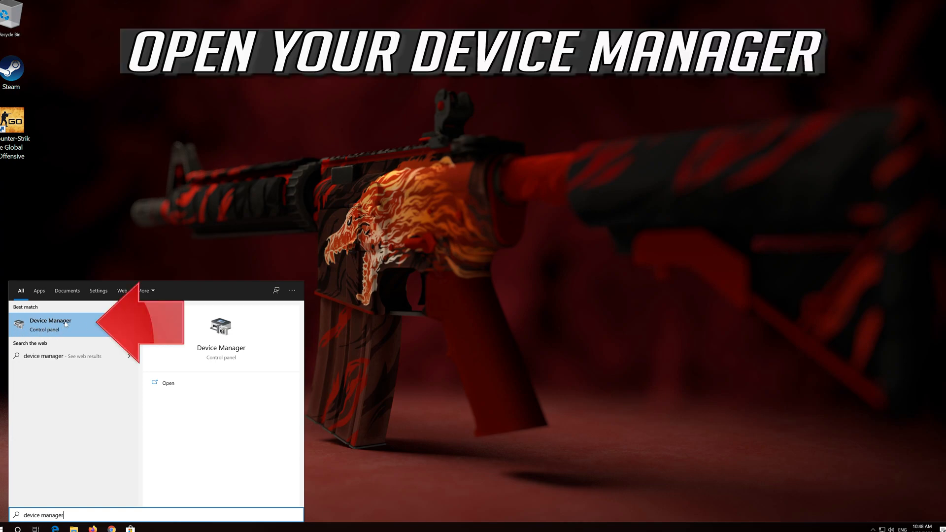
pyautogui.click(50, 325)
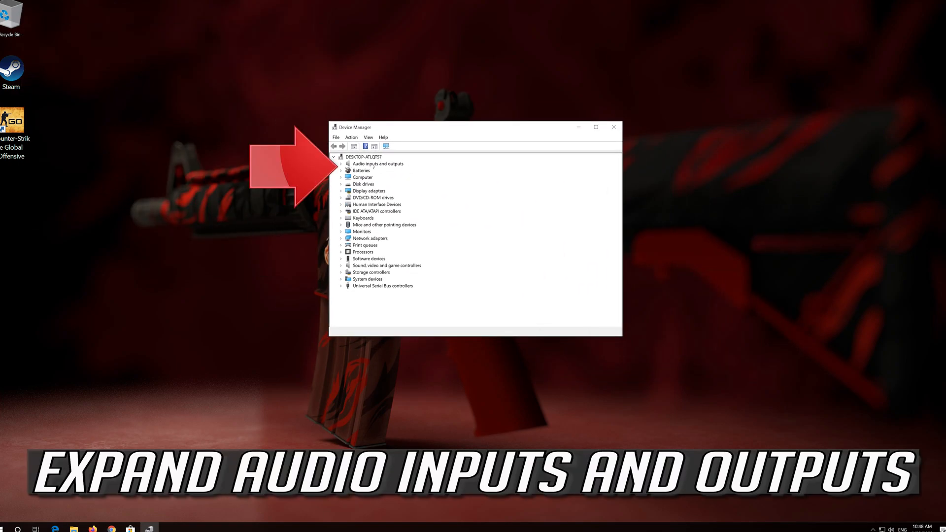
# - Expand Audio inputs and outputs and reopen the Microphone's Properties sheet
pyautogui.click(341, 164)
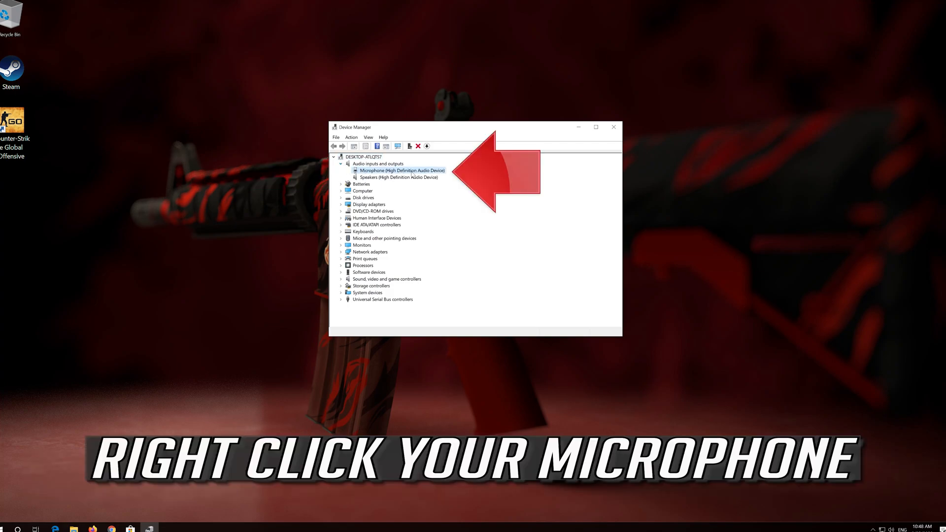
pyautogui.rightClick(401, 170)
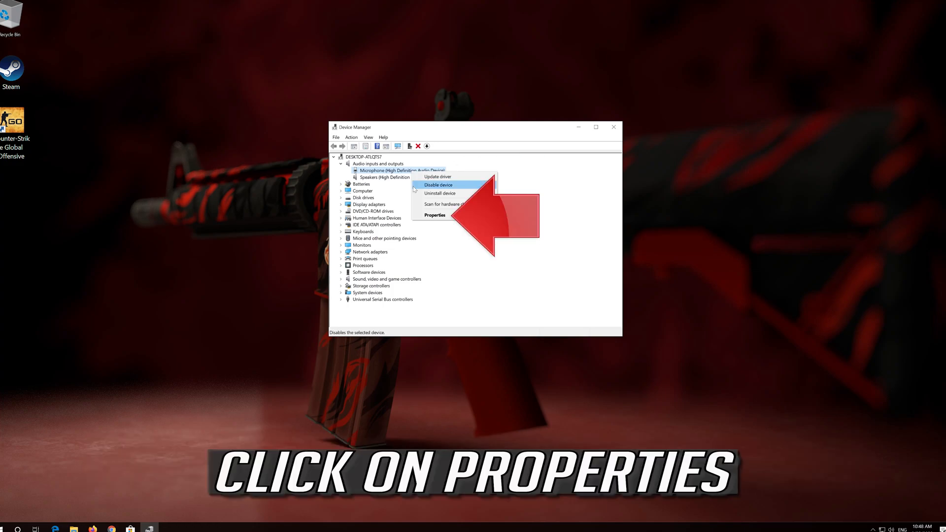
pyautogui.moveTo(433, 214)
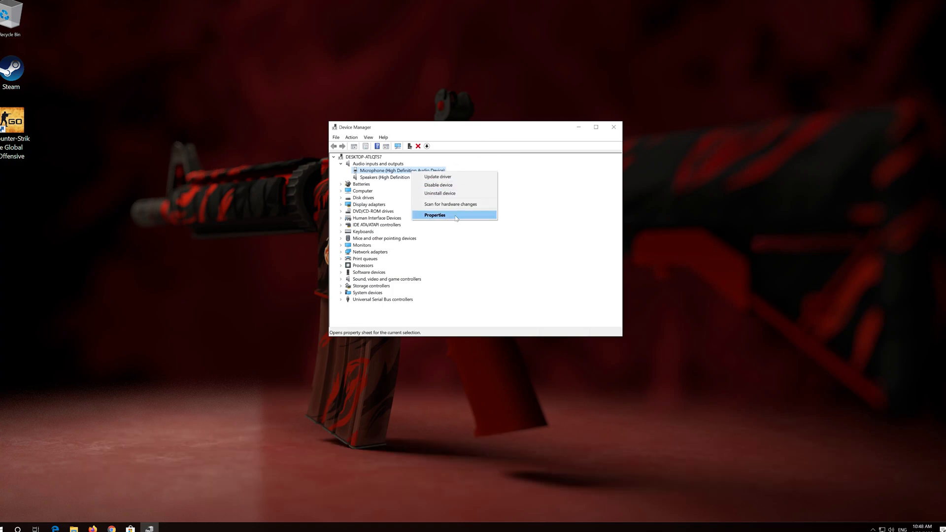
pyautogui.moveTo(456, 216)
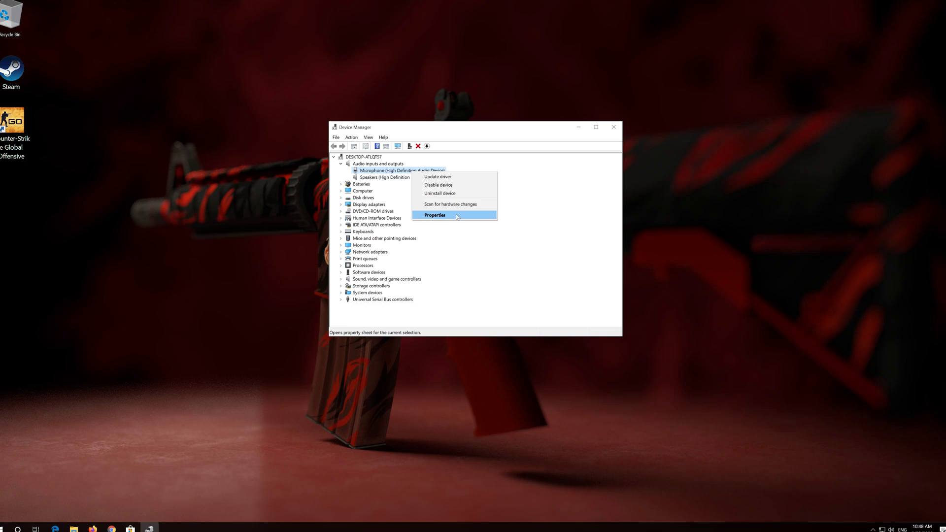
pyautogui.click(434, 215)
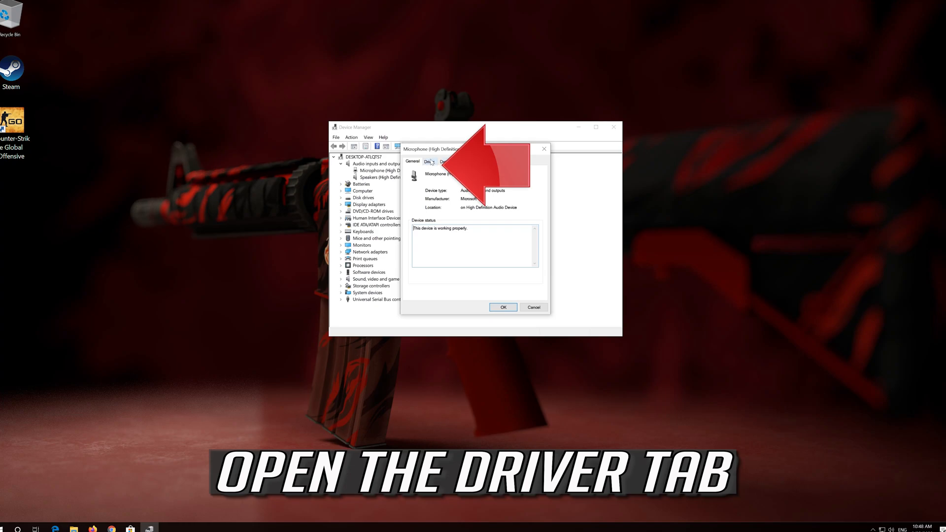
# - Uninstall the Microphone (High Definition Audio Device) from the Driver tab and confirm
pyautogui.click(427, 162)
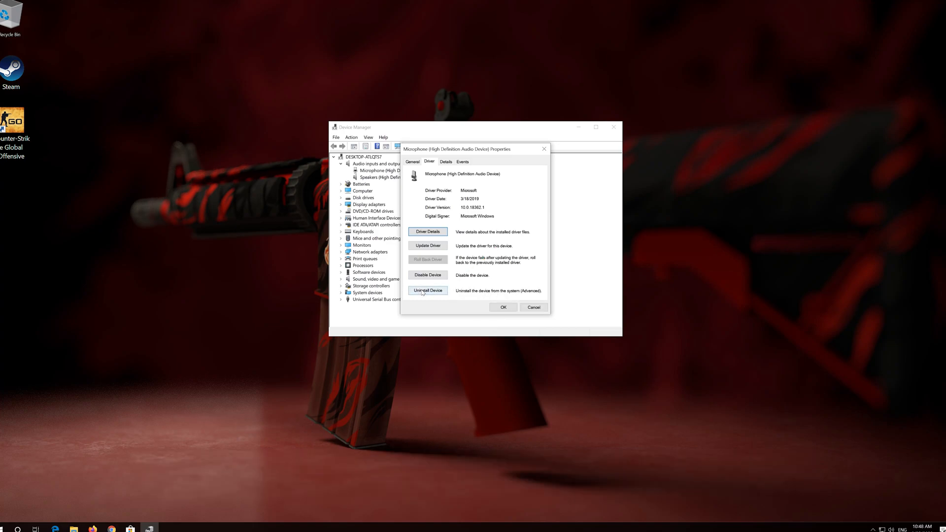
pyautogui.click(428, 290)
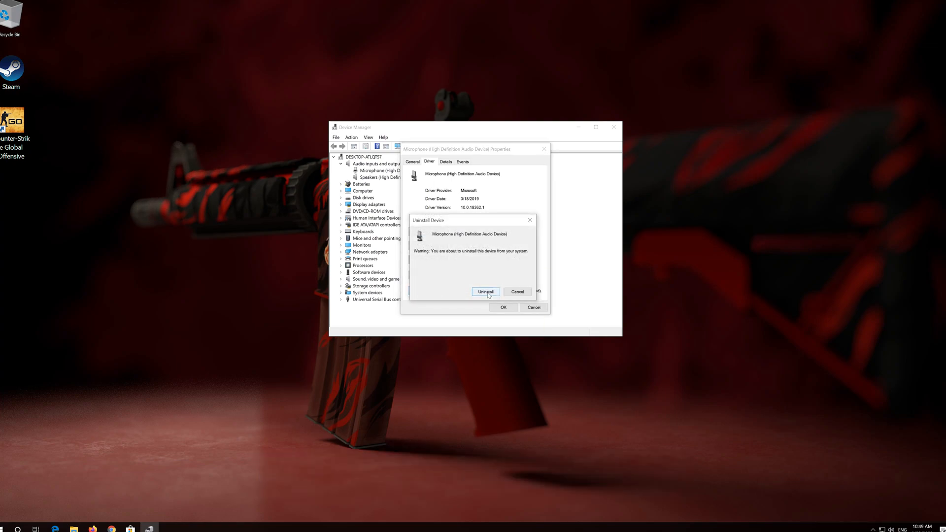
pyautogui.click(484, 292)
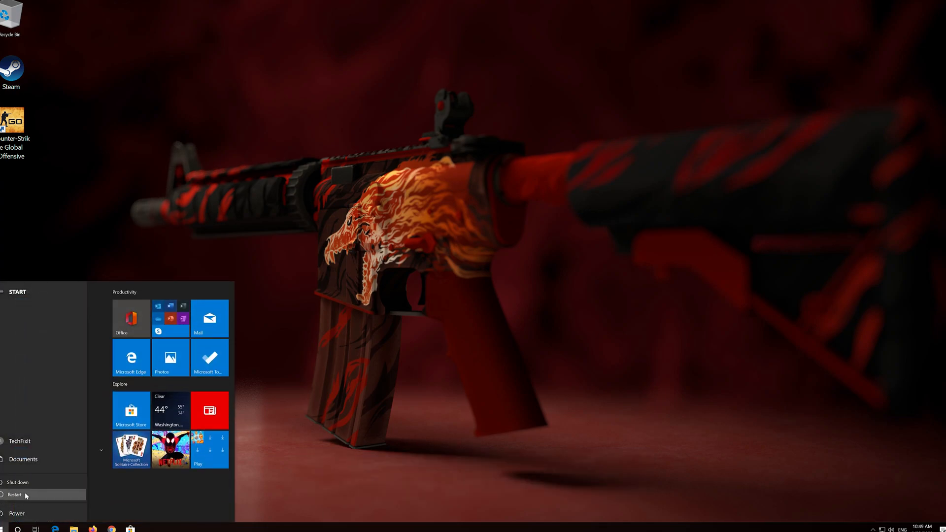
# - Restart the PC from the Start menu's Power options
pyautogui.click(16, 493)
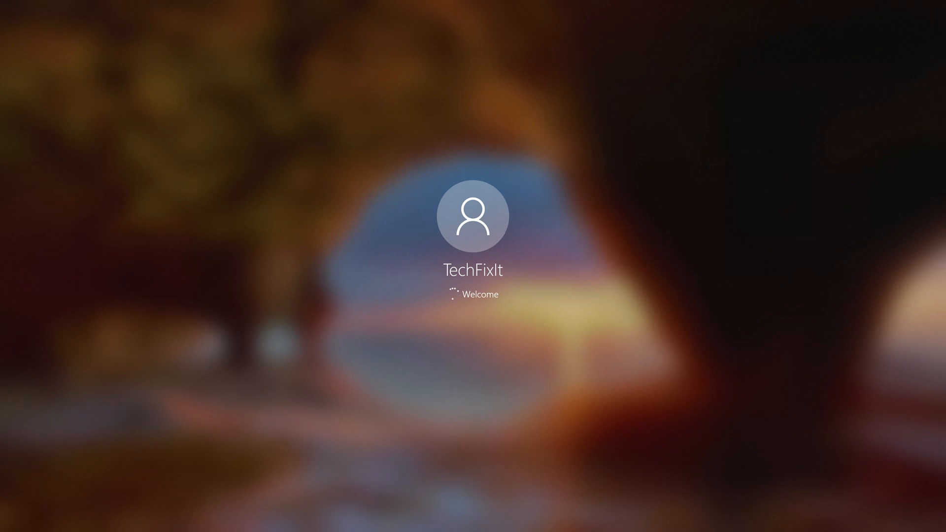